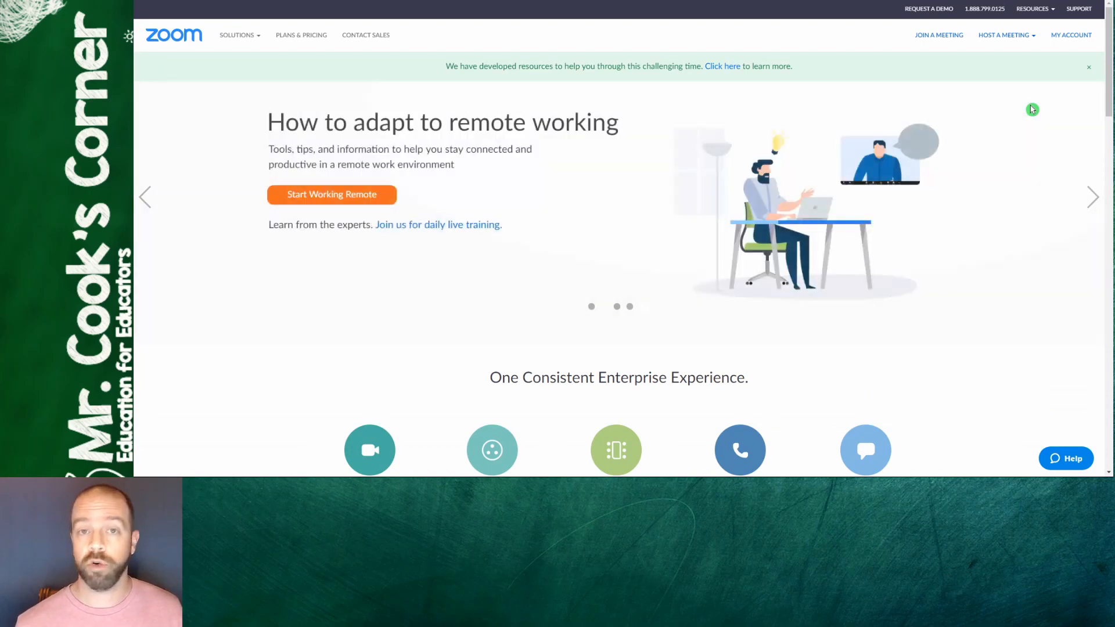
mouse_move(1065, 38)
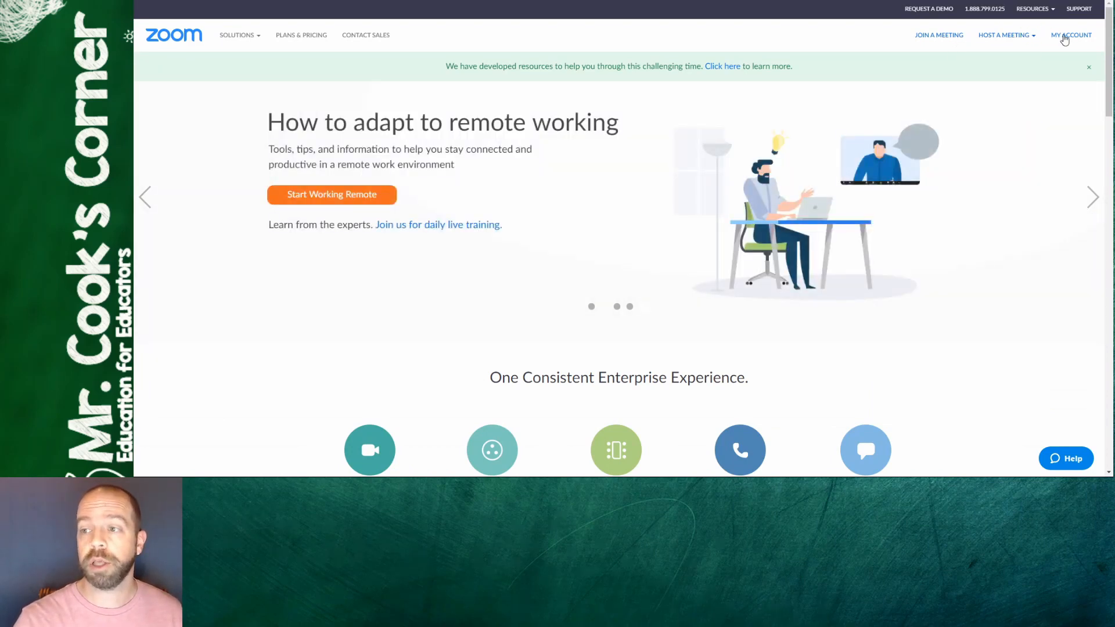
- Go from the Zoom home page to the My Account profile page
left_click(1071, 34)
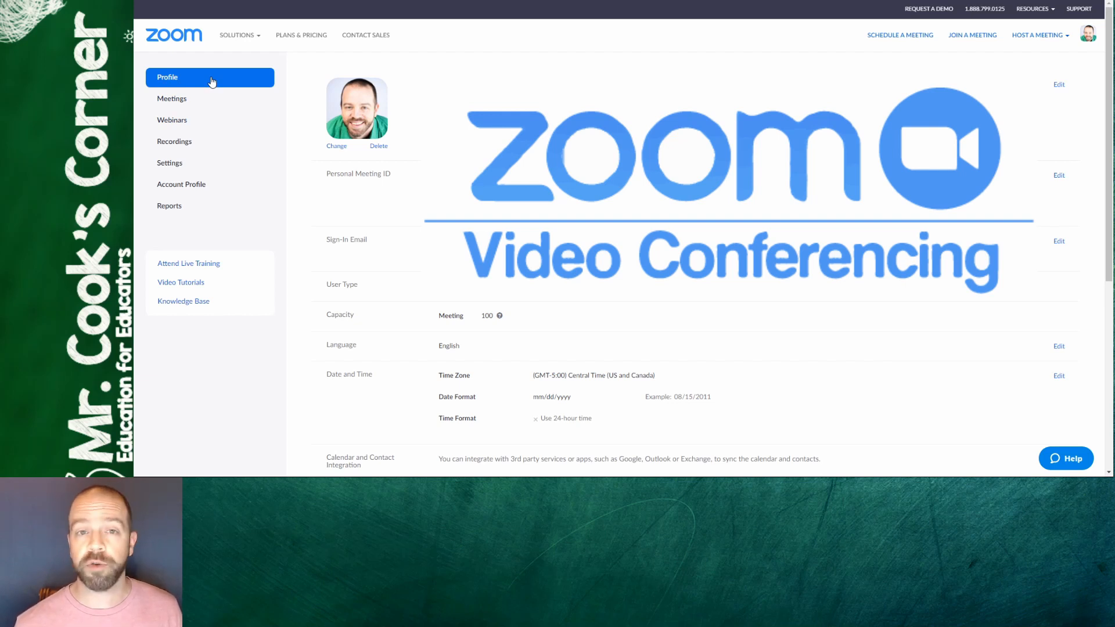
- Open the Meeting settings and scroll to the Join before host option, which is off
left_click(169, 162)
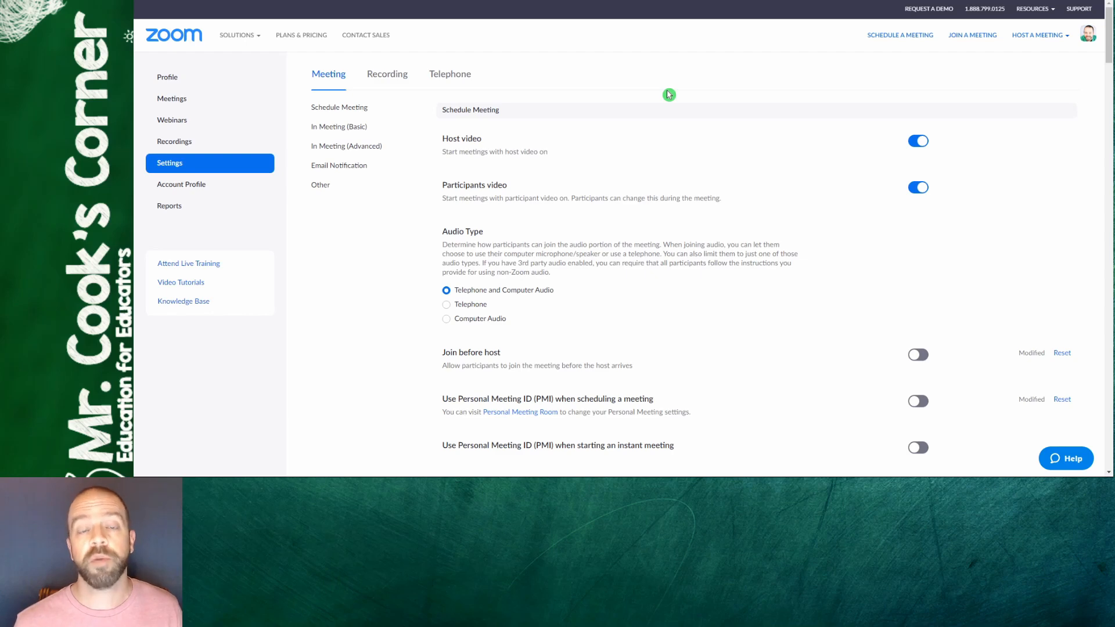
scroll("down", 3)
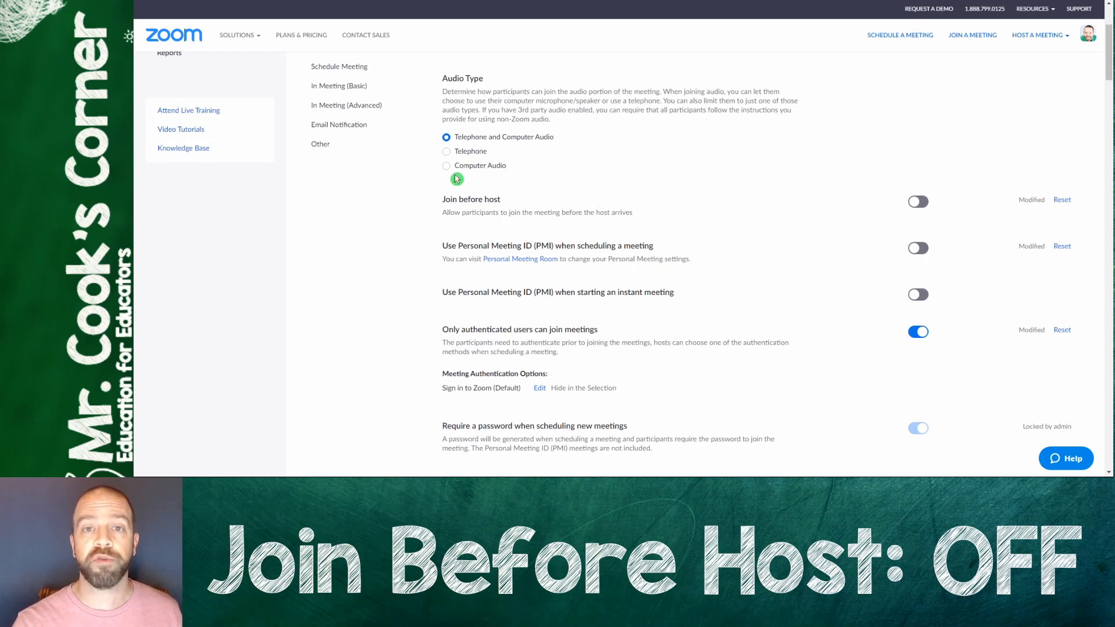
mouse_move(425, 207)
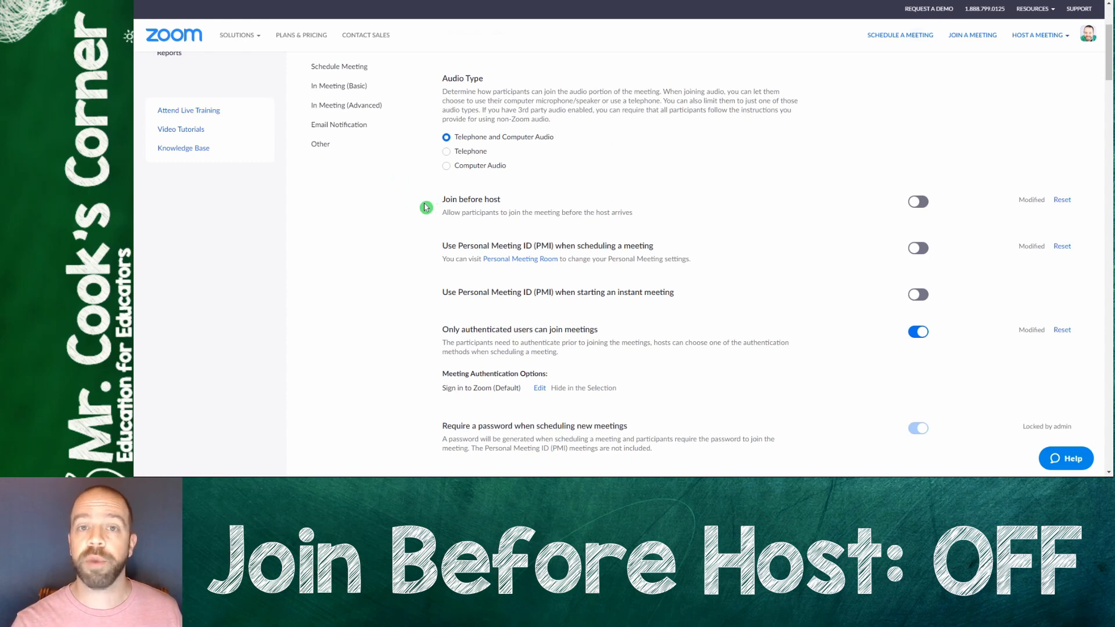
scroll("down", 3)
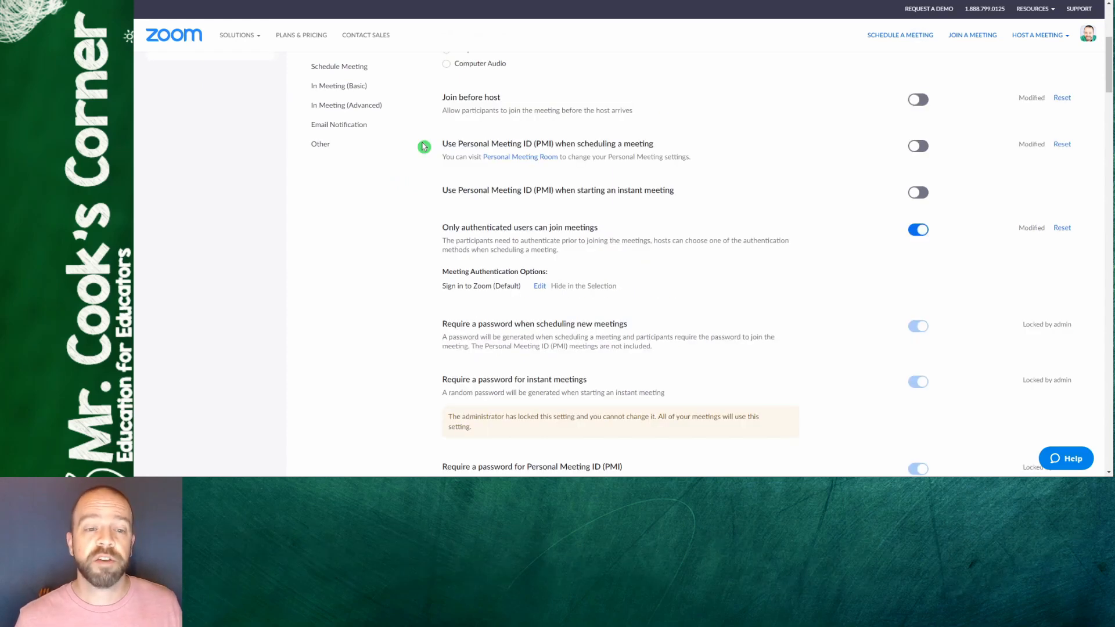
mouse_move(576, 125)
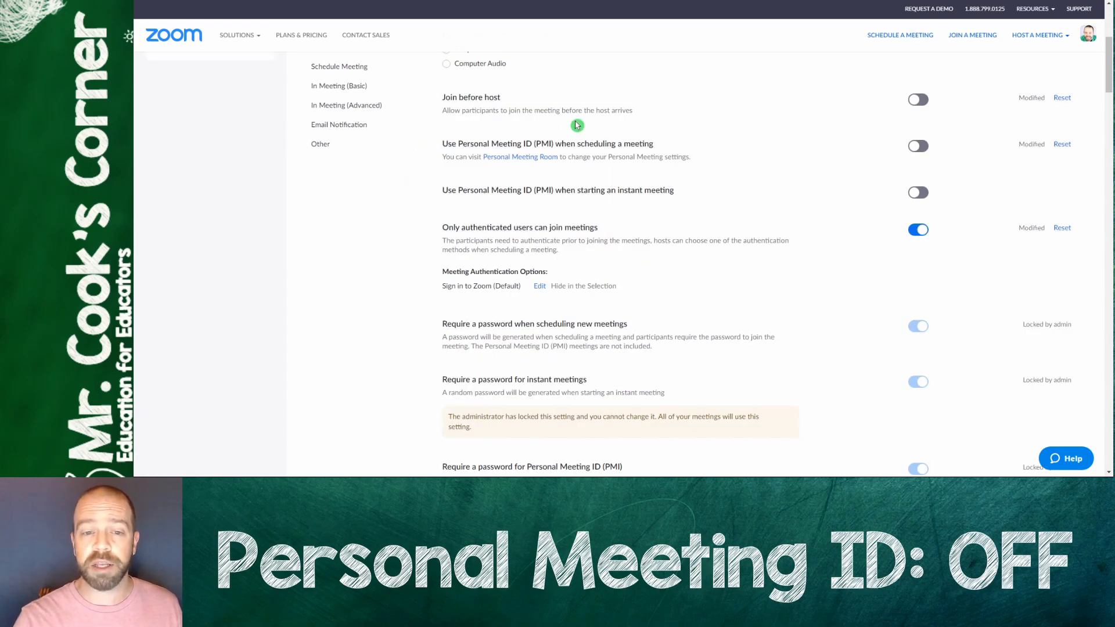
mouse_move(514, 152)
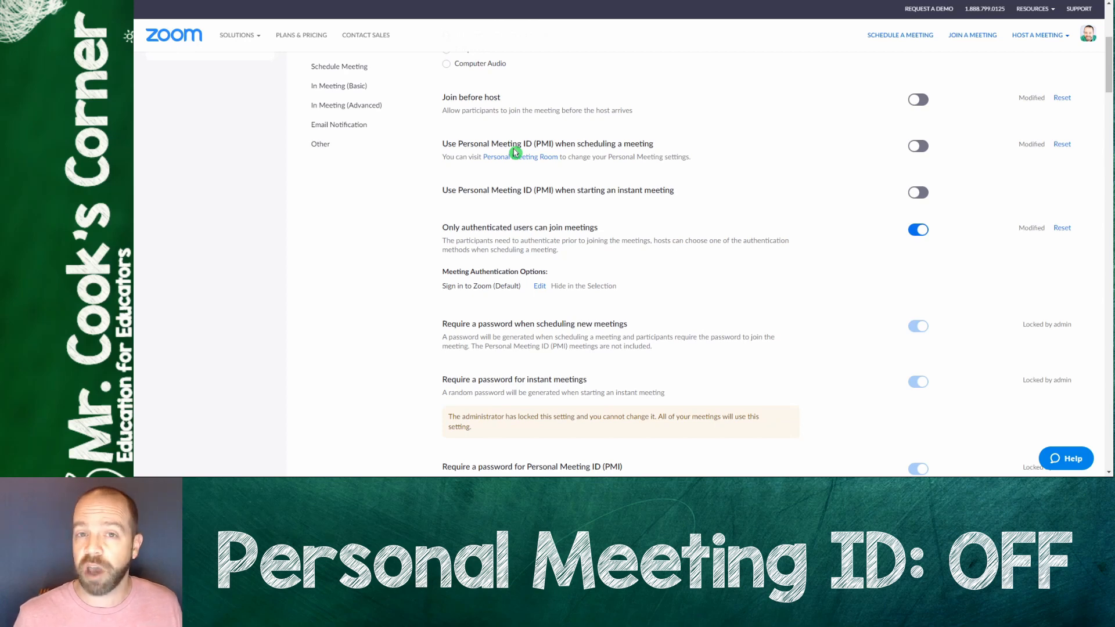
mouse_move(423, 248)
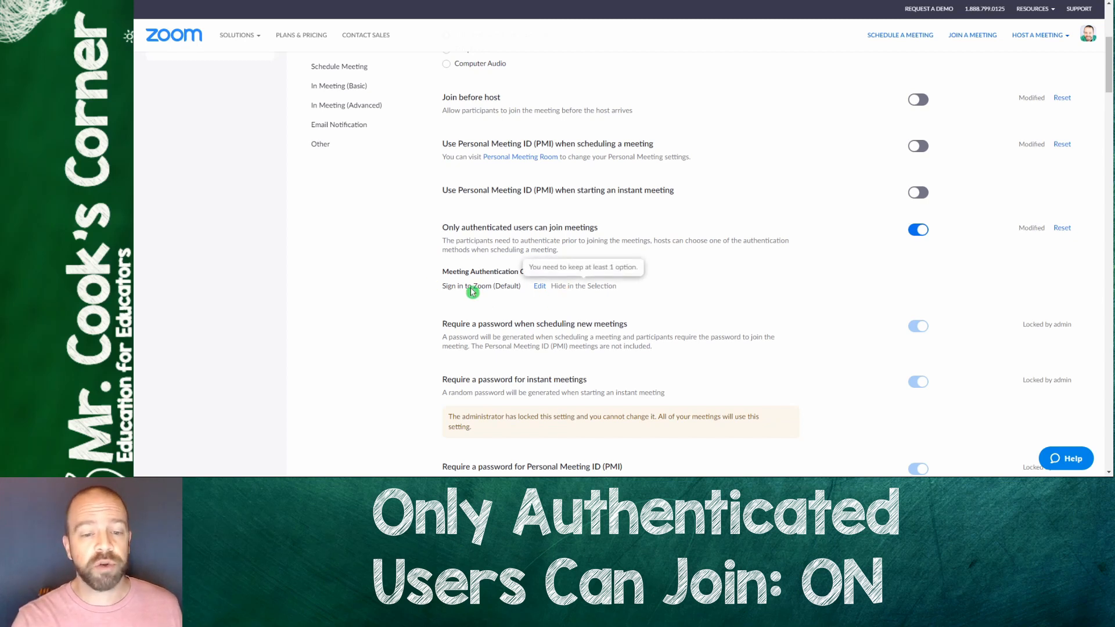
mouse_move(404, 304)
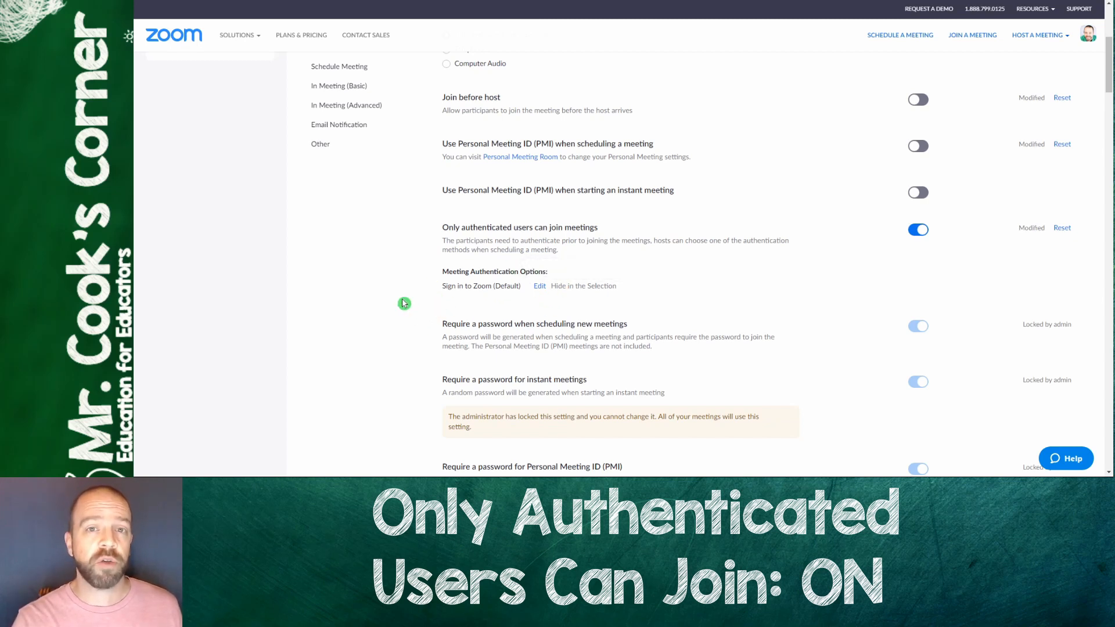
mouse_move(405, 298)
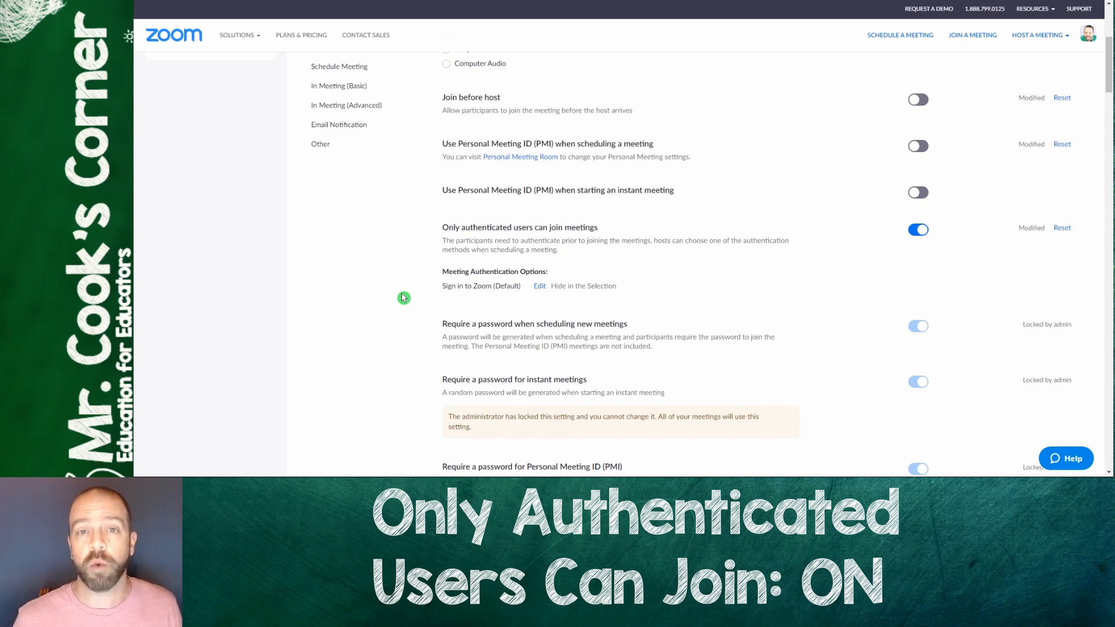
scroll("down", 3)
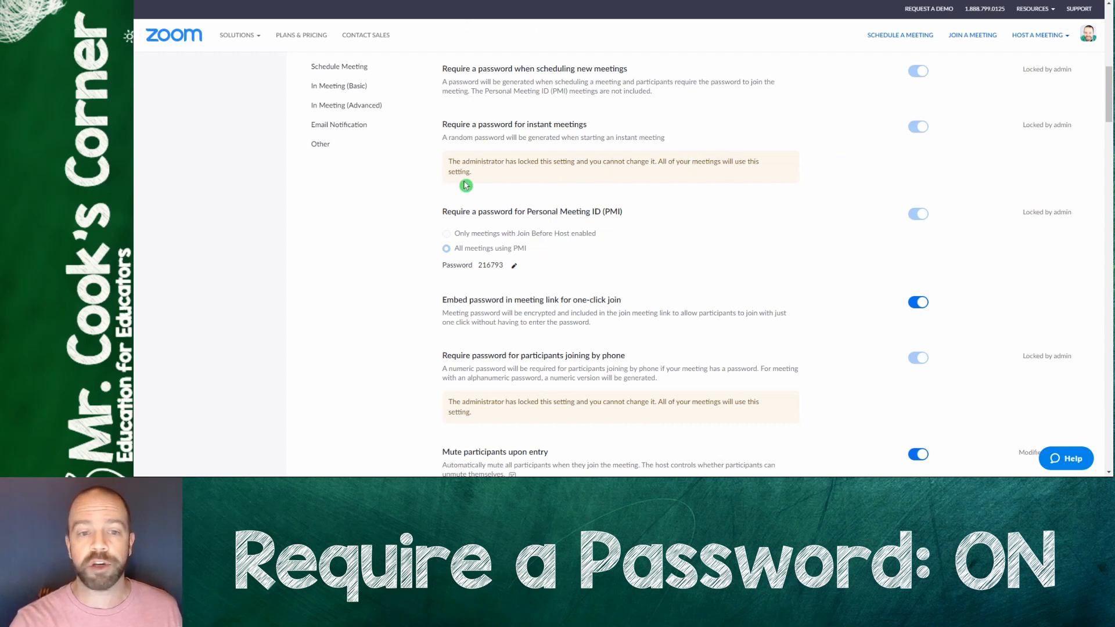
mouse_move(494, 129)
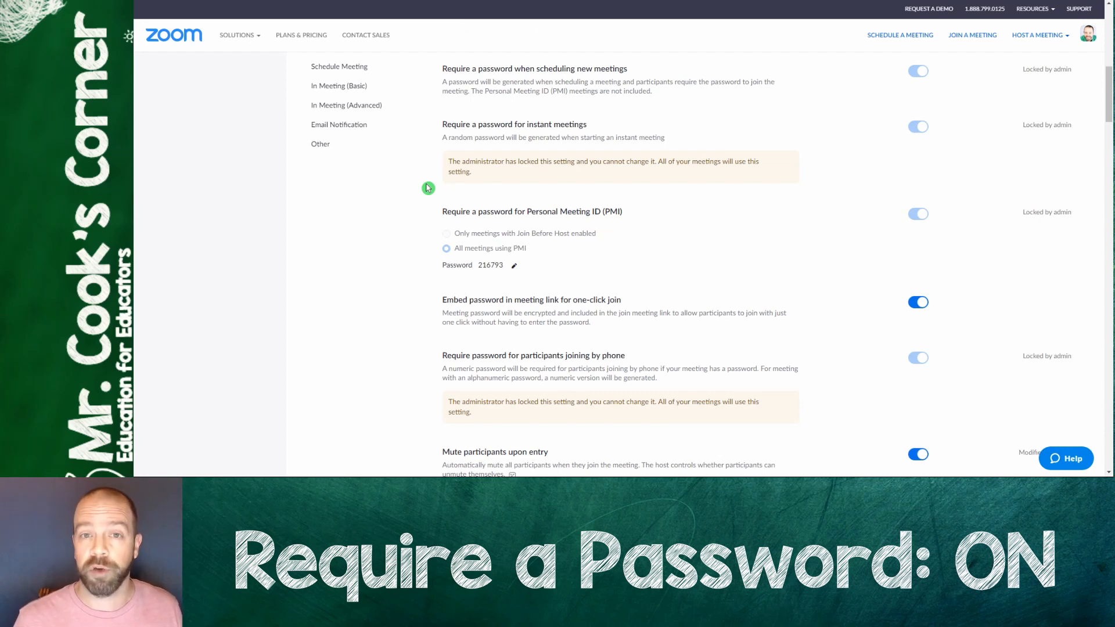
scroll("down", 3)
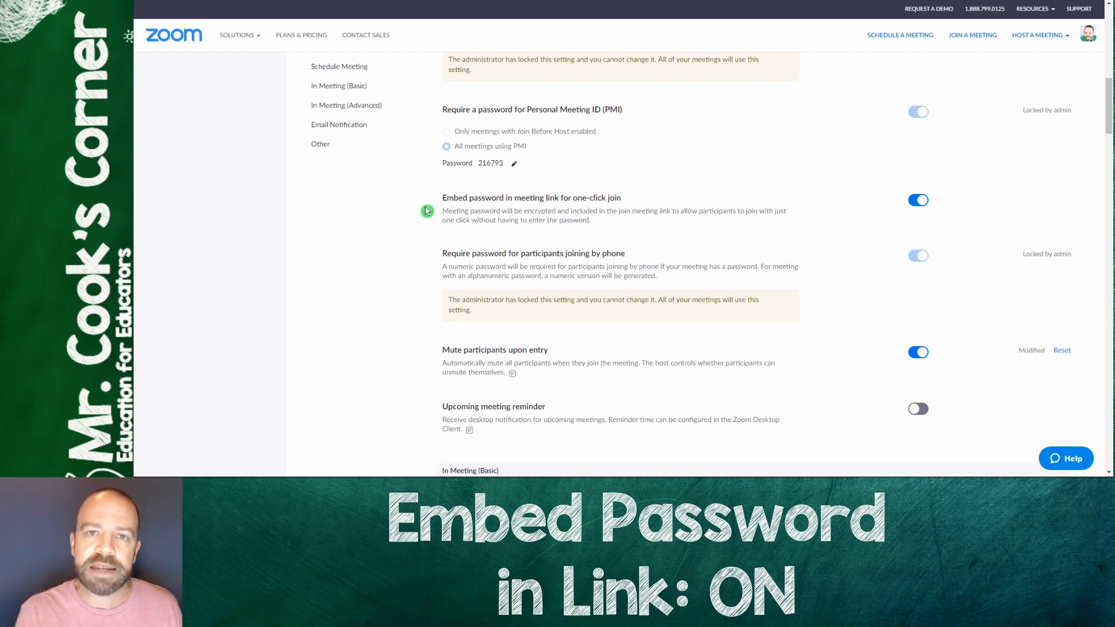
mouse_move(431, 191)
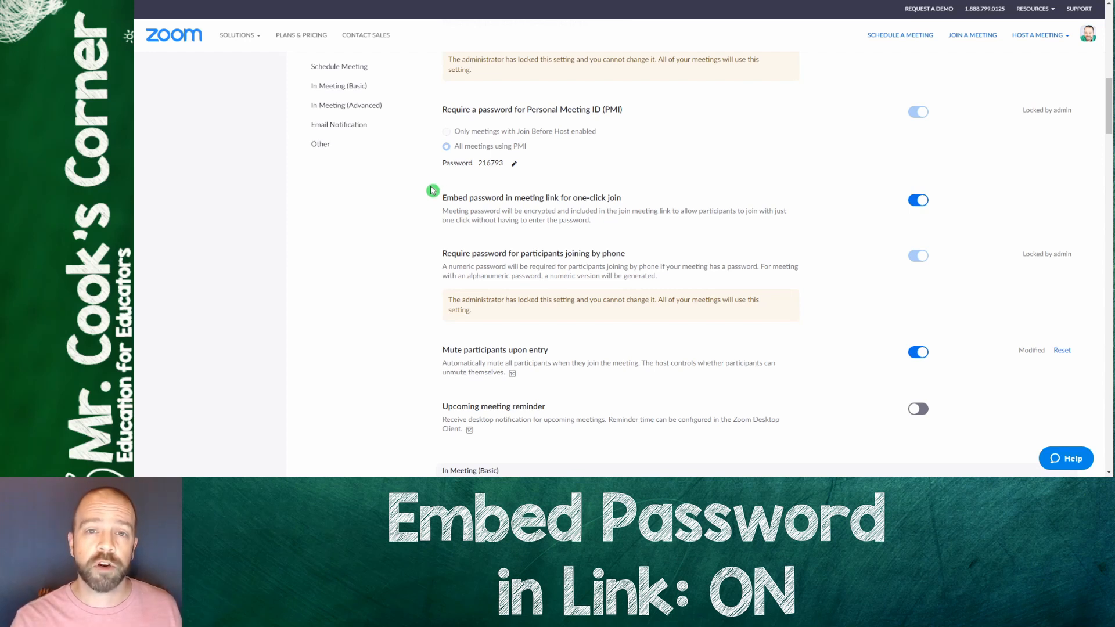
double_click(490, 163)
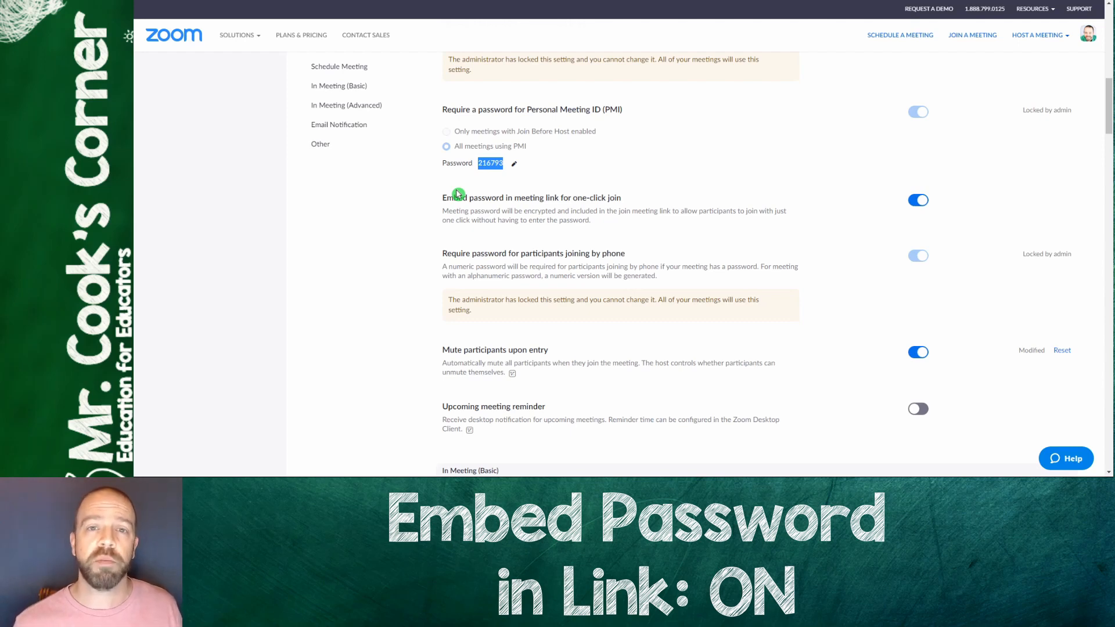
scroll("down", 3)
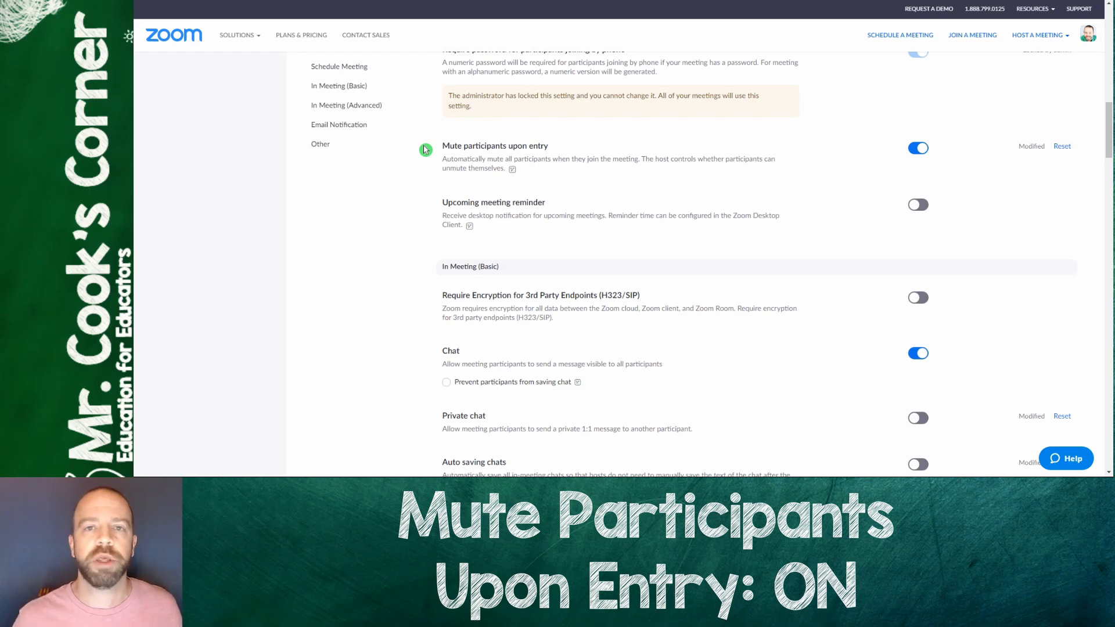
scroll("down", 3)
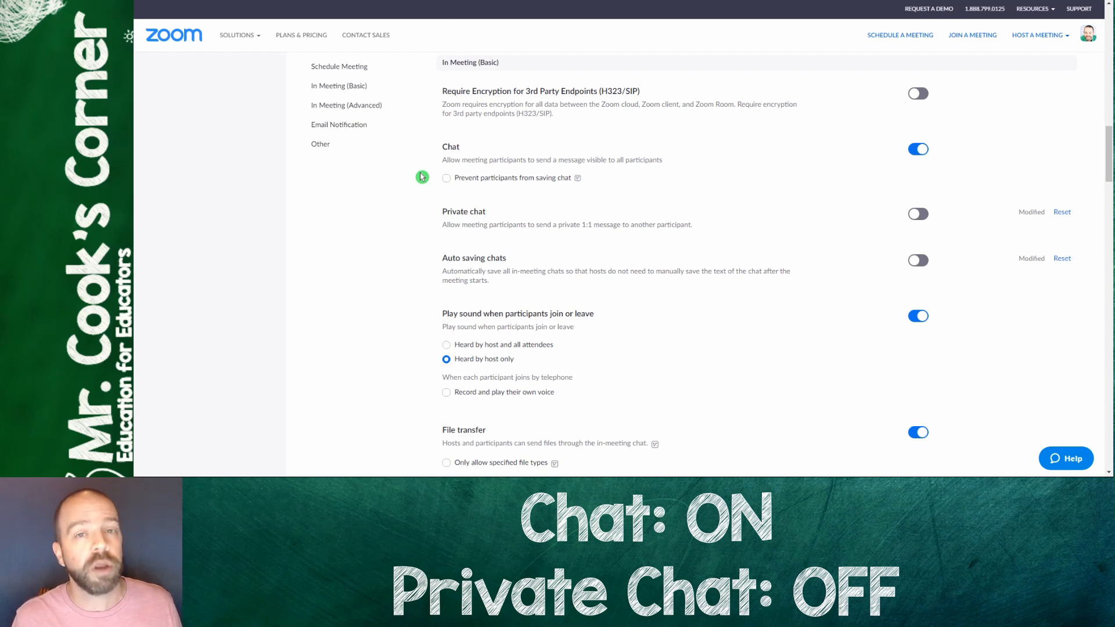
- Scroll through In Meeting (Basic) settings down to File transfer
scroll("down", 3)
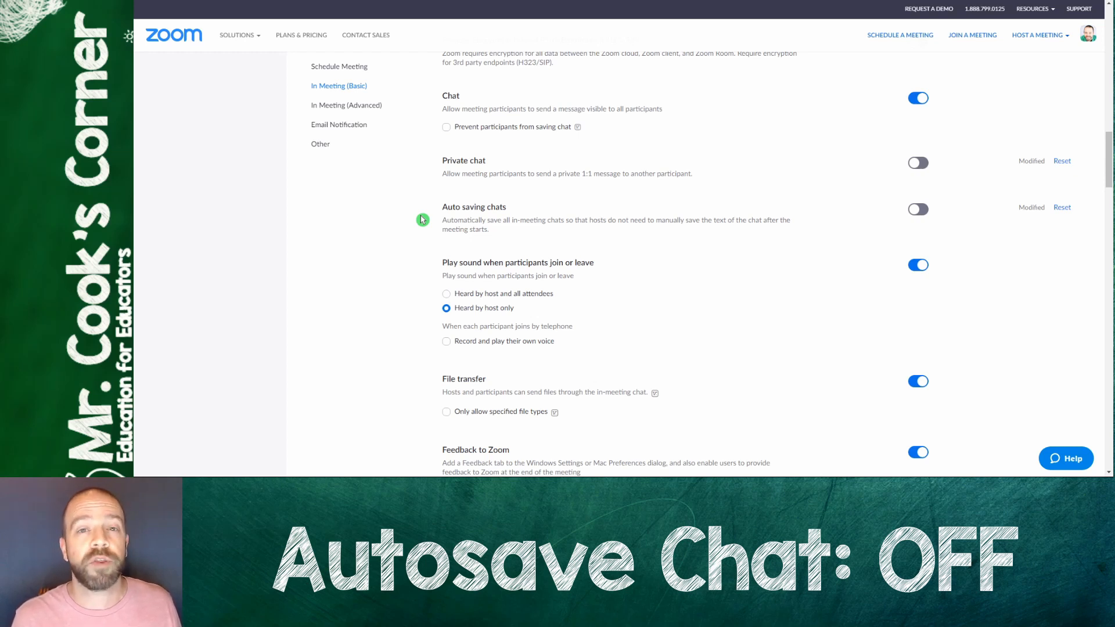
scroll("down", 3)
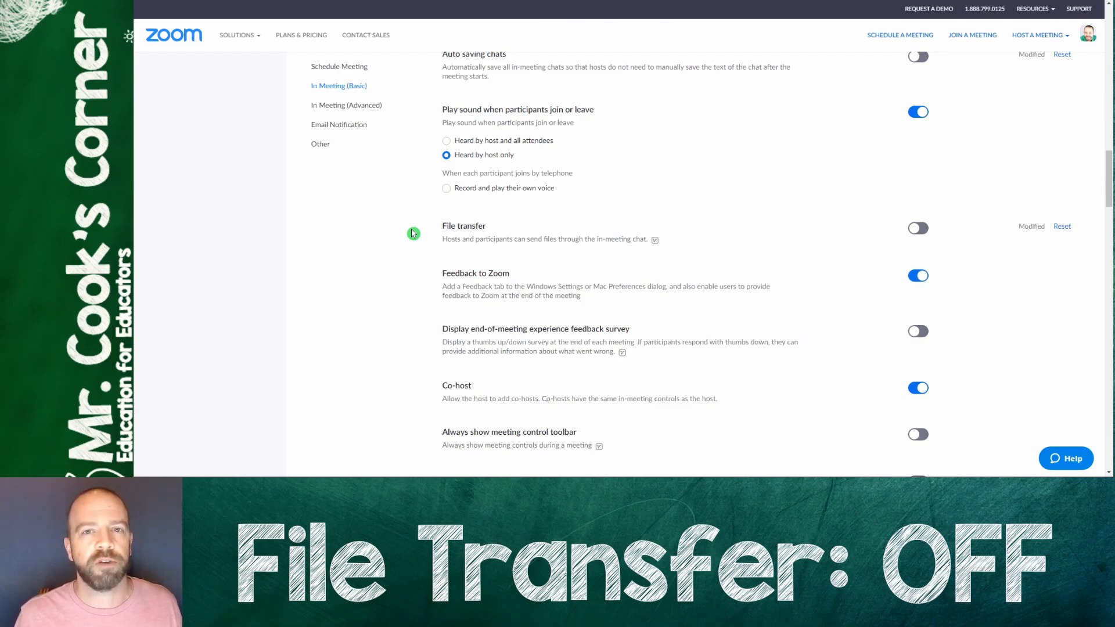
scroll("down", 3)
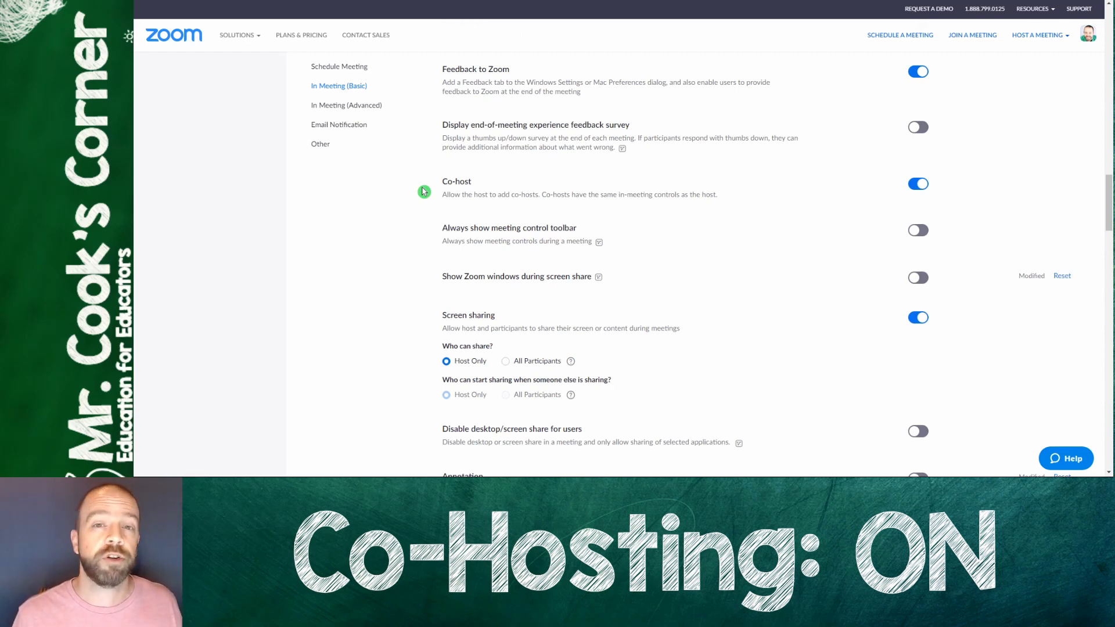
scroll("down", 3)
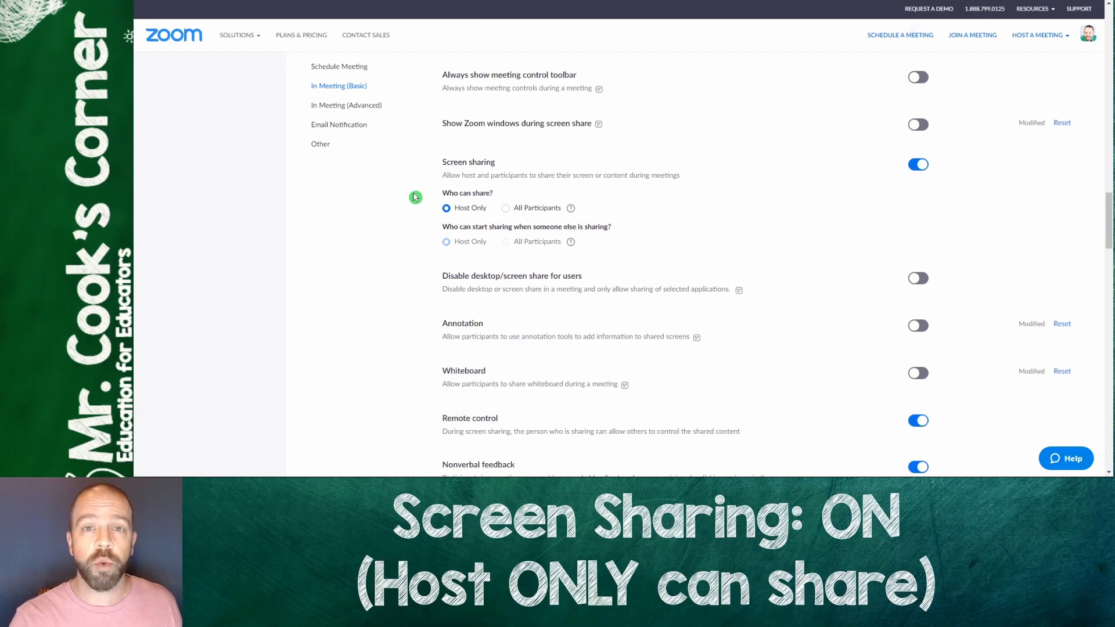
mouse_move(942, 173)
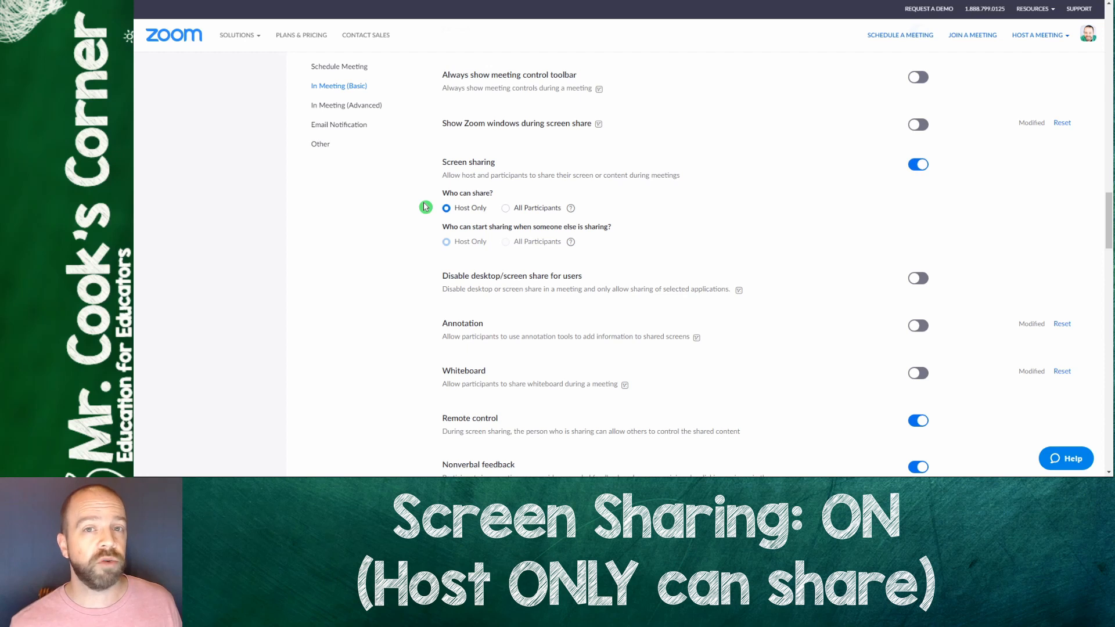
mouse_move(512, 214)
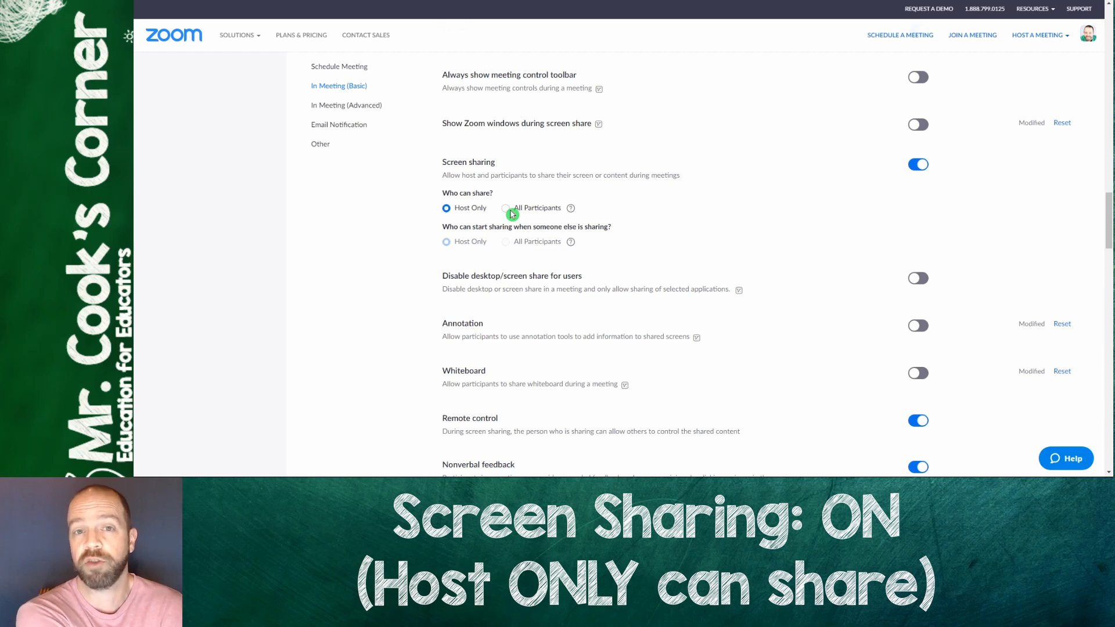
scroll("down", 3)
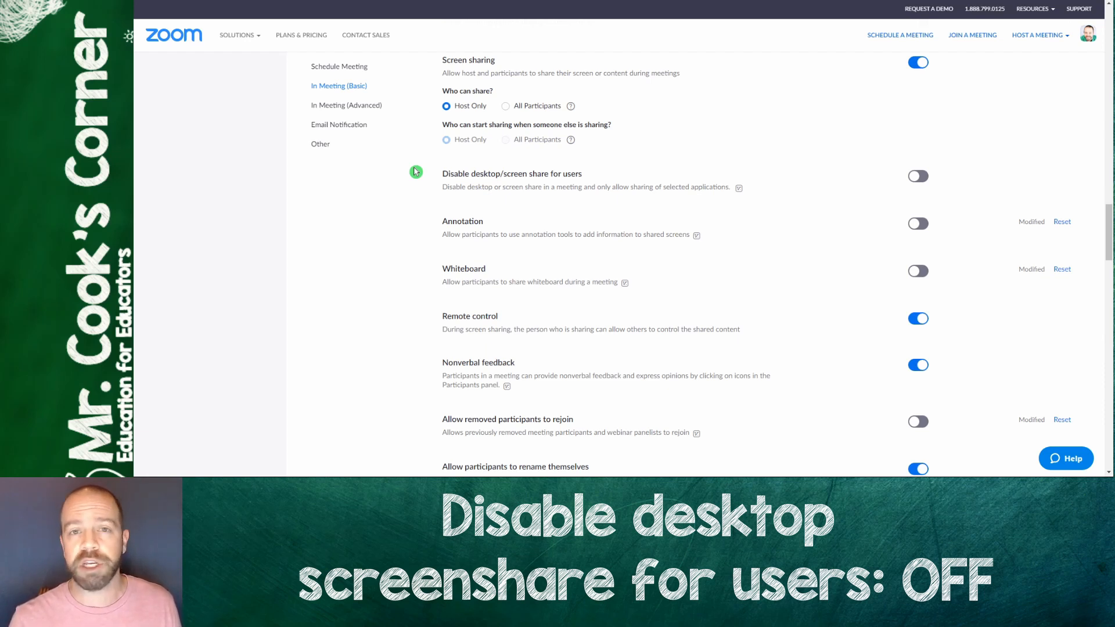
scroll("down", 3)
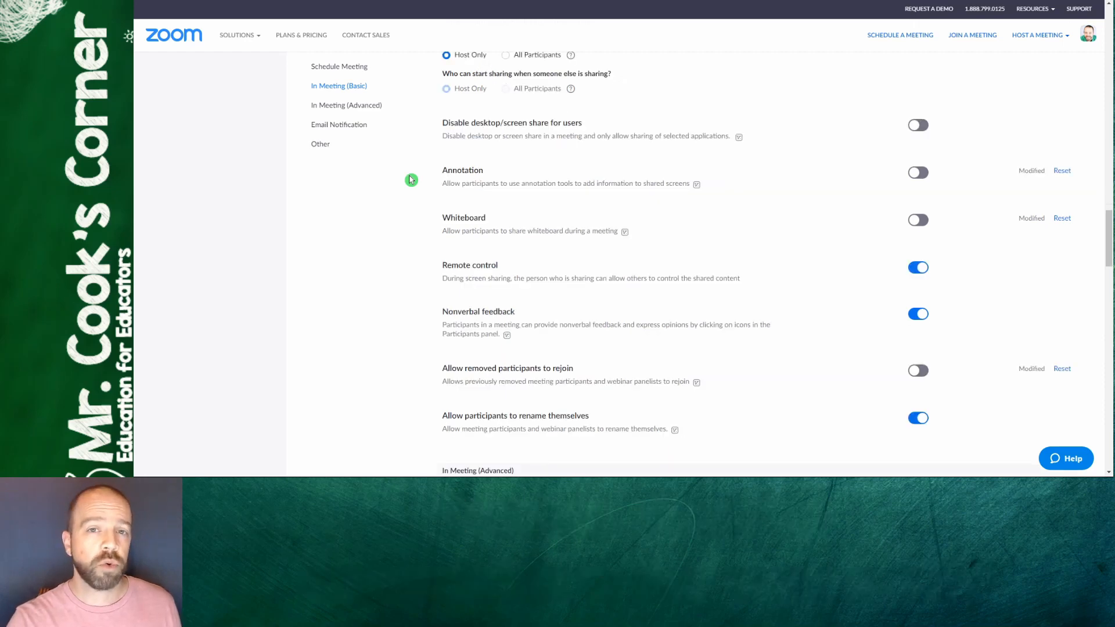
mouse_move(422, 177)
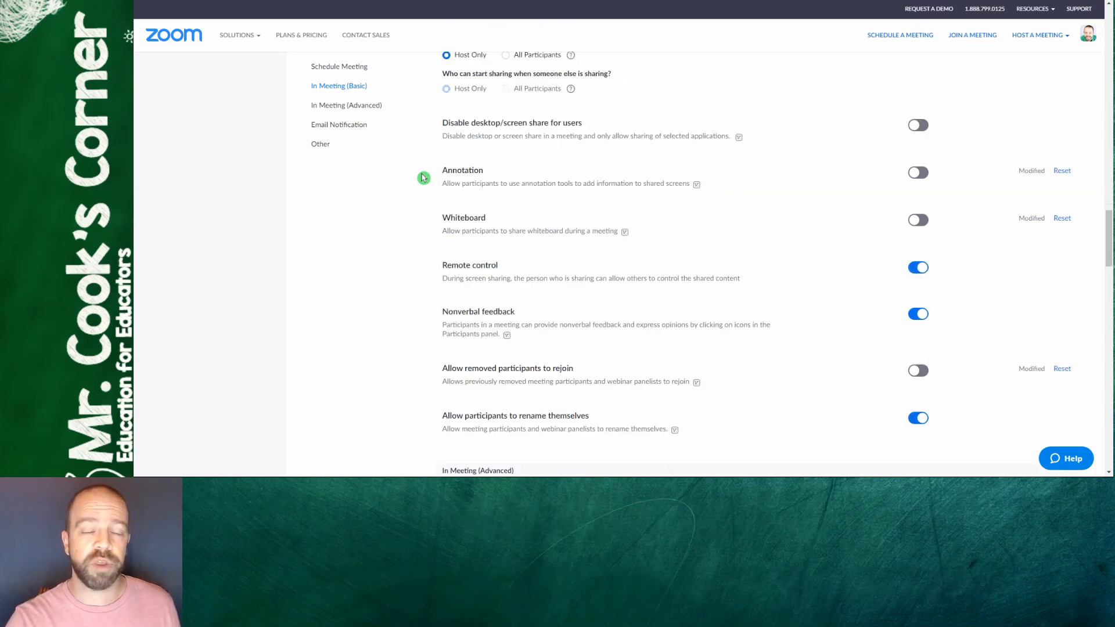
mouse_move(422, 228)
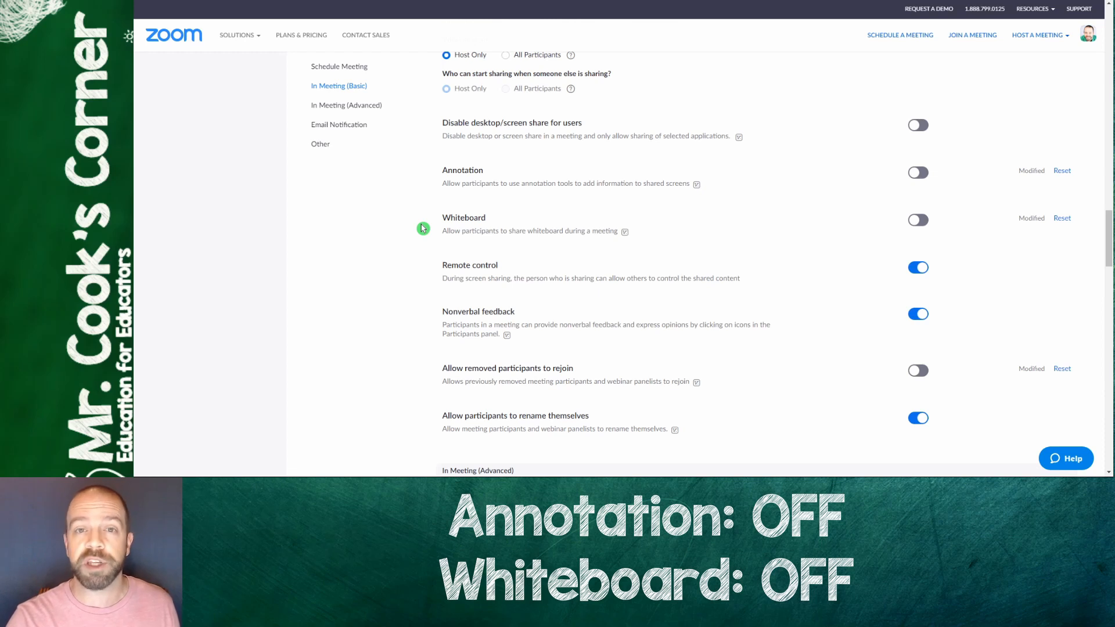
mouse_move(432, 219)
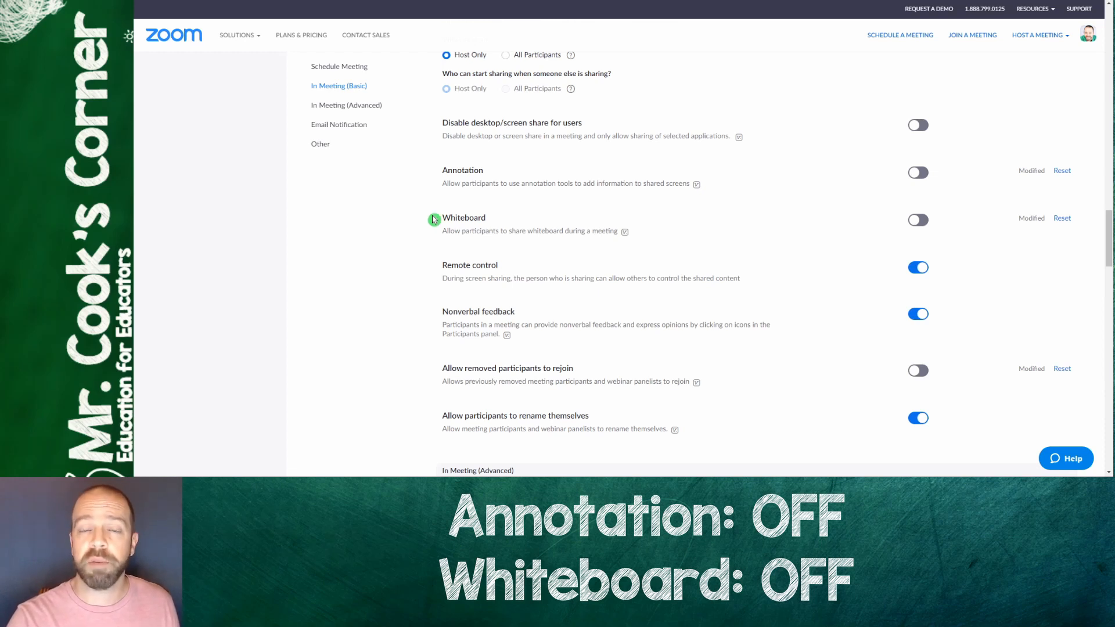
mouse_move(417, 203)
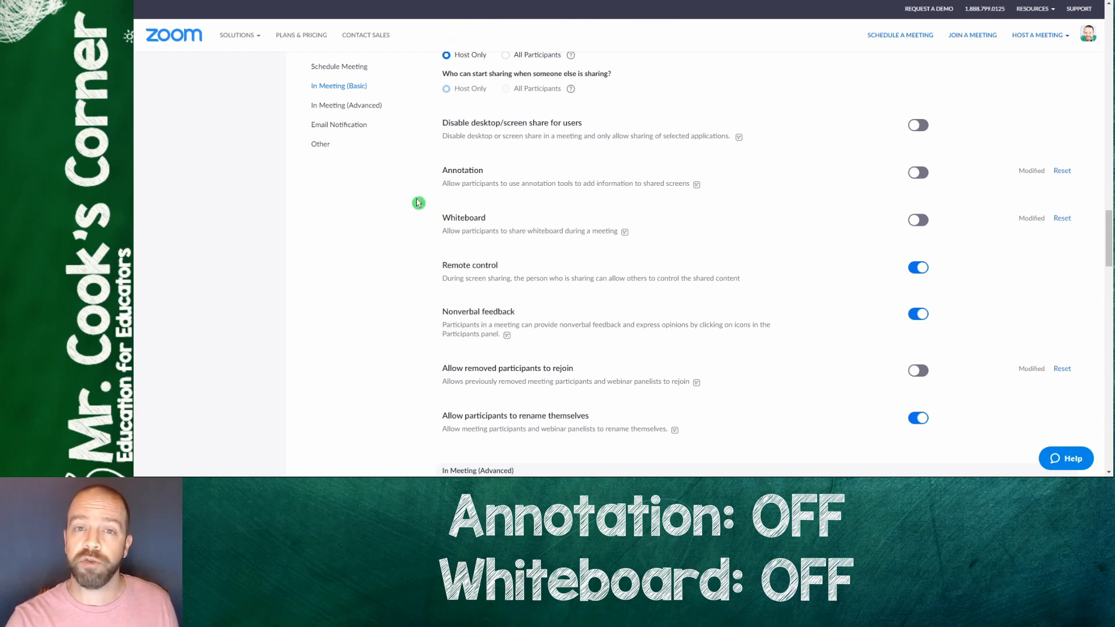
mouse_move(417, 207)
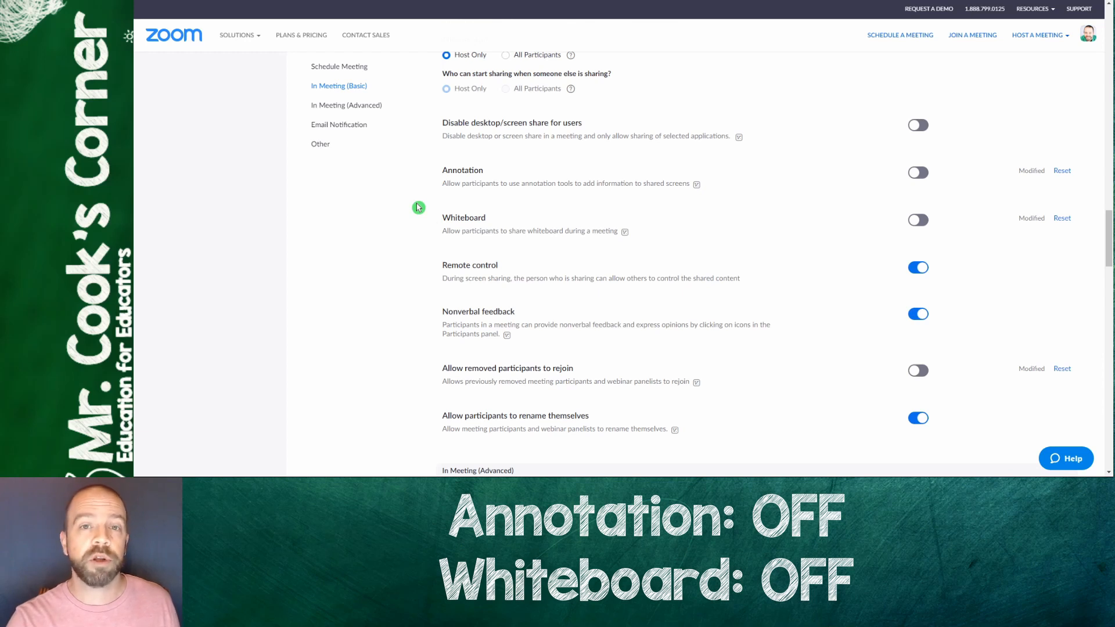
mouse_move(424, 231)
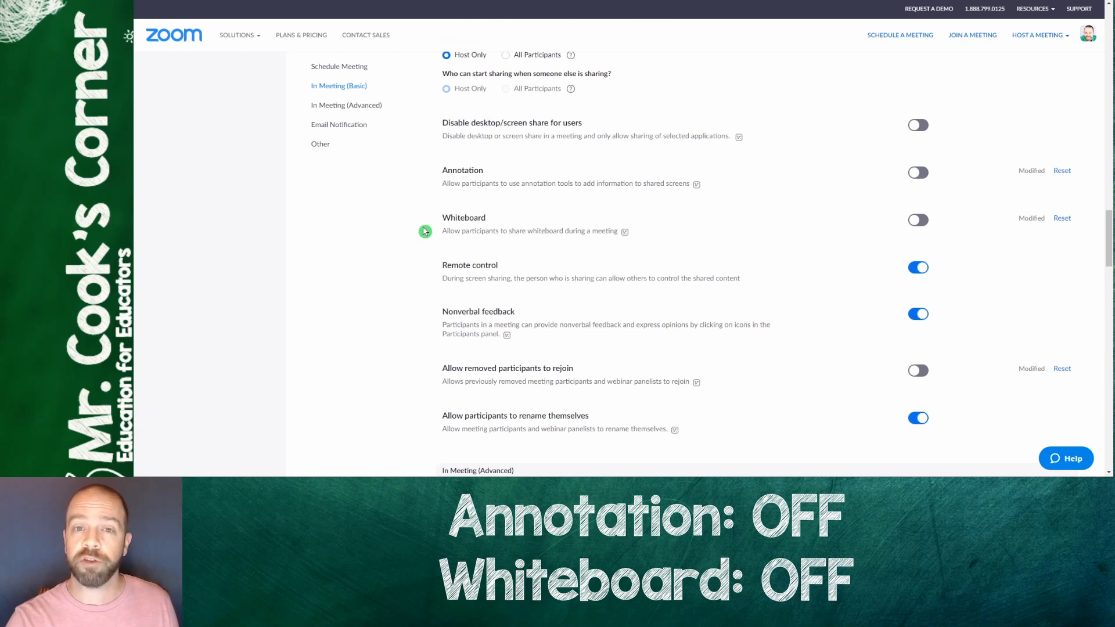
mouse_move(401, 257)
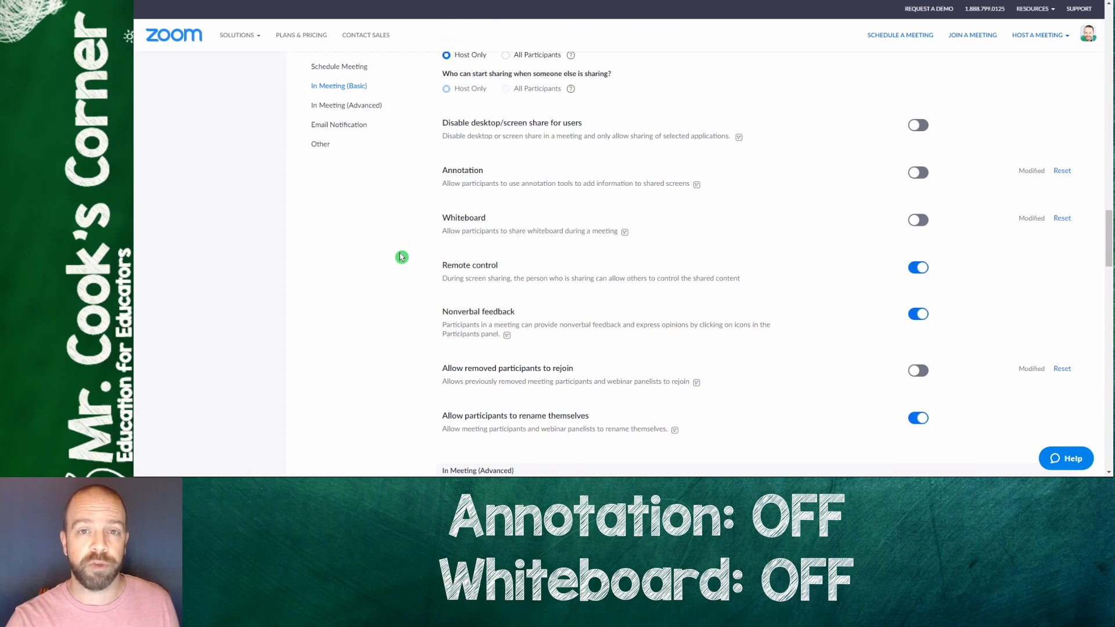
scroll("down", 3)
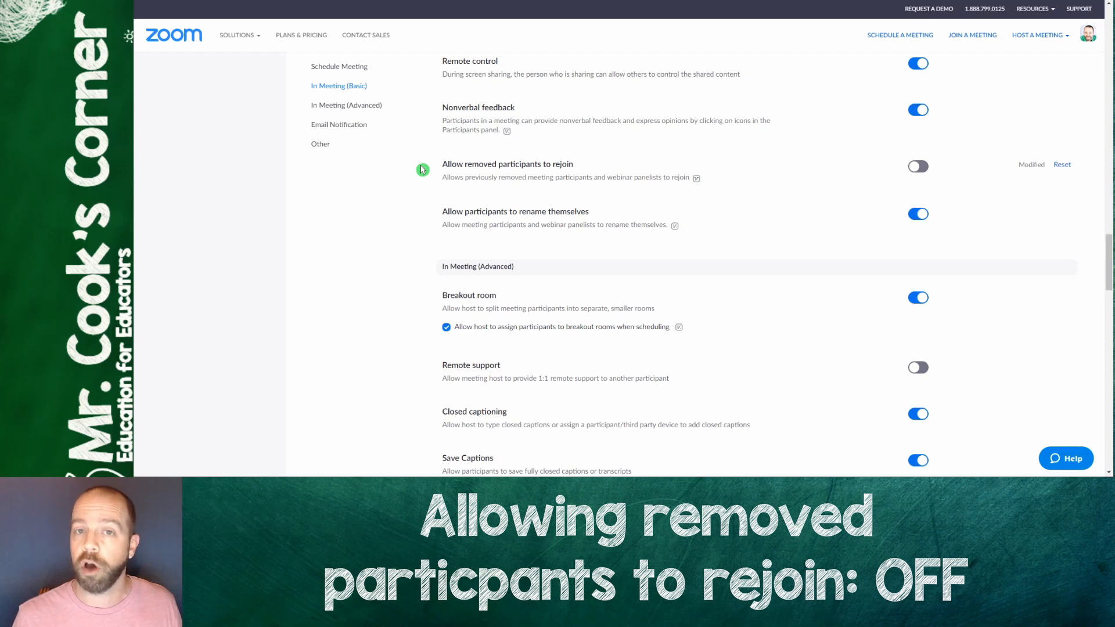
mouse_move(425, 221)
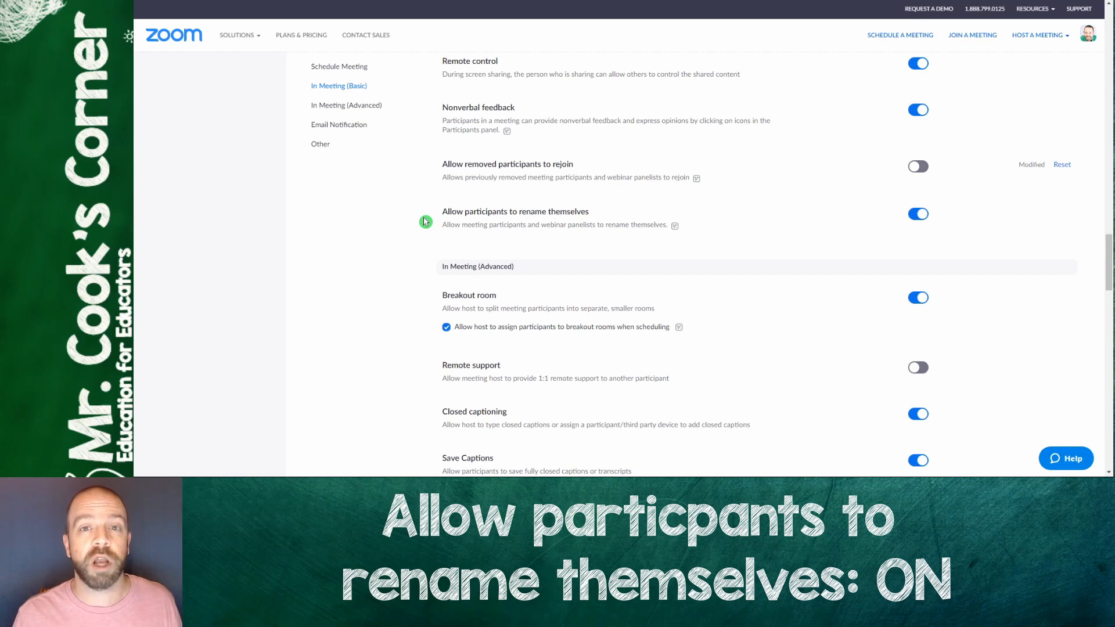
scroll("down", 3)
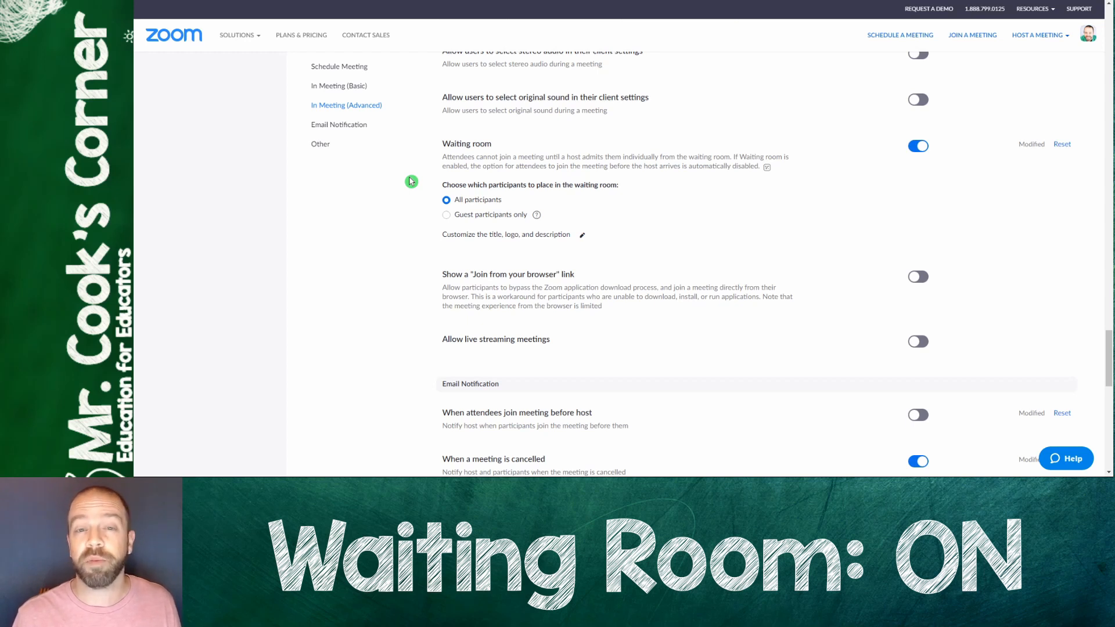
- Switch to the Recording tab, showing local recording enabled with participant permission
left_click(387, 73)
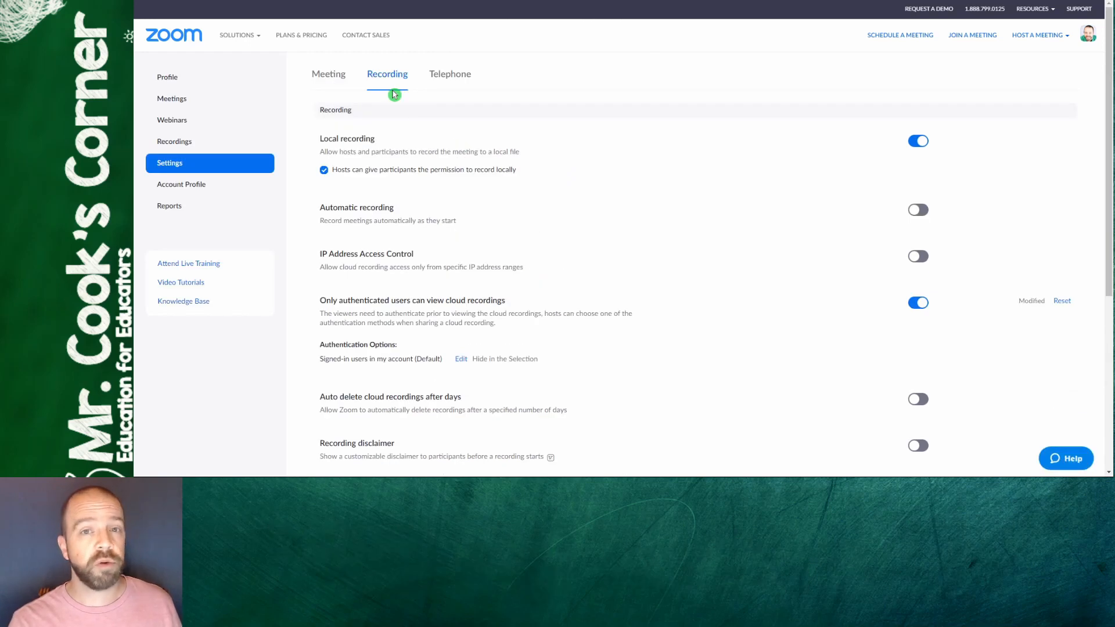
mouse_move(370, 101)
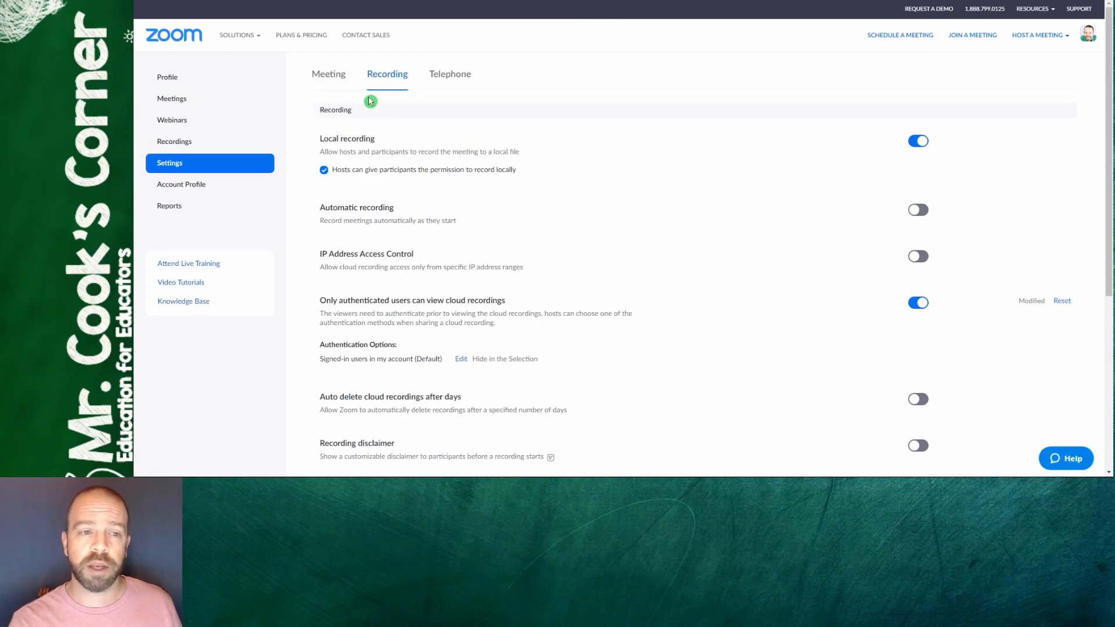
mouse_move(310, 149)
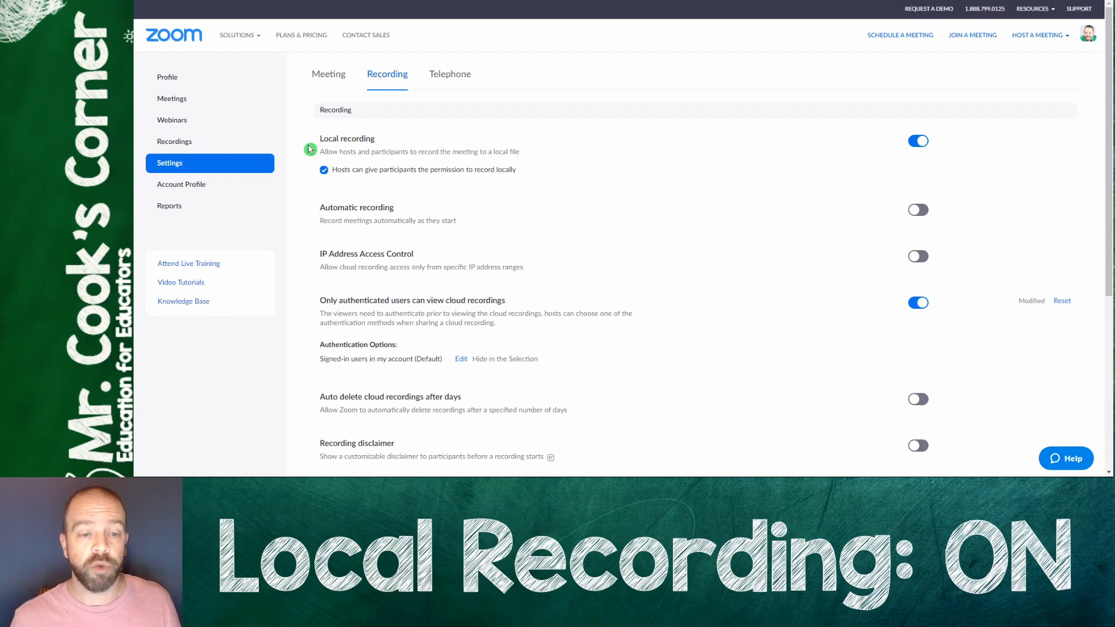
mouse_move(332, 180)
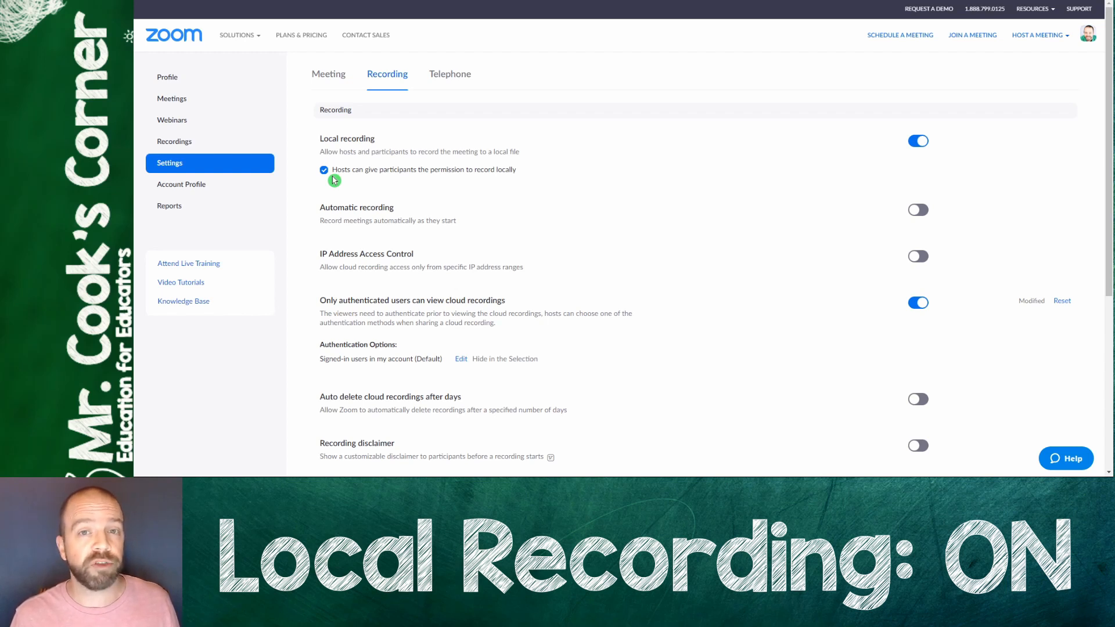
scroll("down", 3)
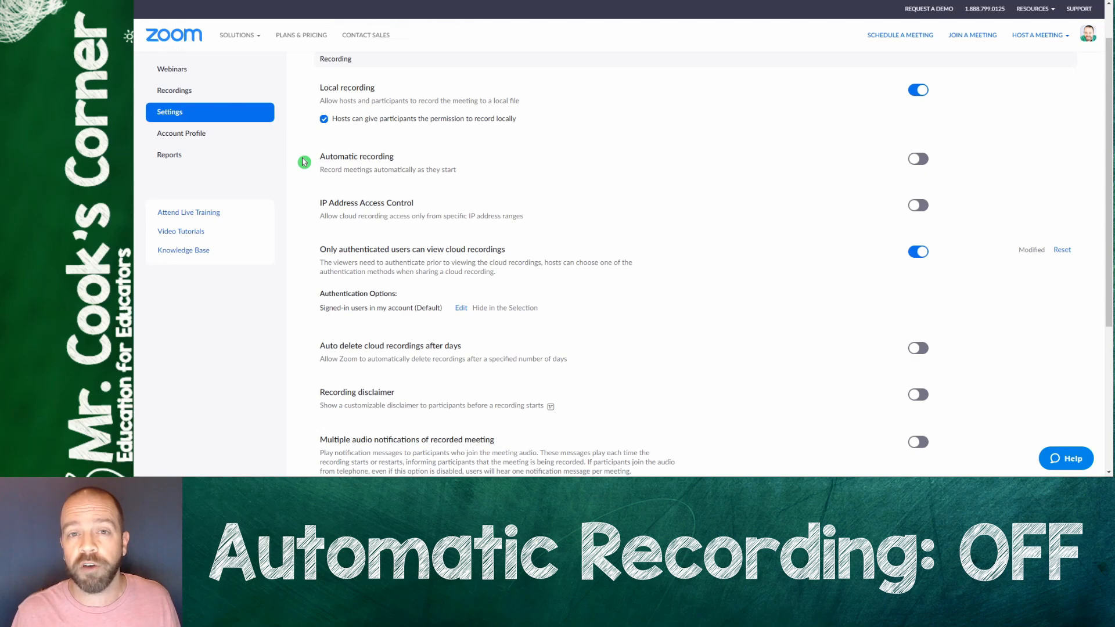
scroll("down", 3)
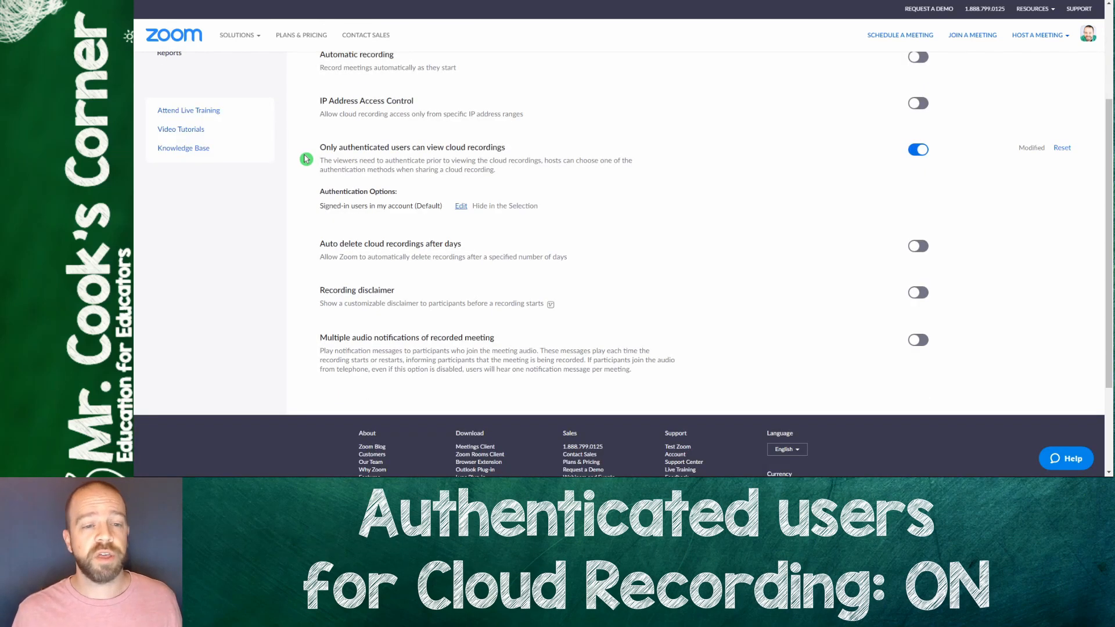